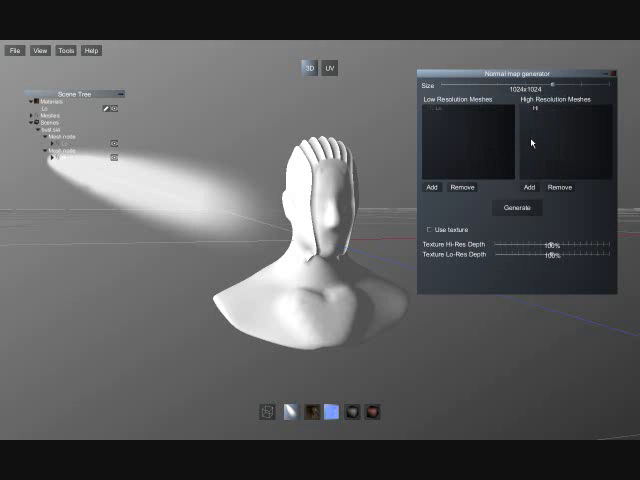
- Generate the normal map from the sculpted head's high-res detail
{"action": "left_click", "coordinate": [518, 208]}
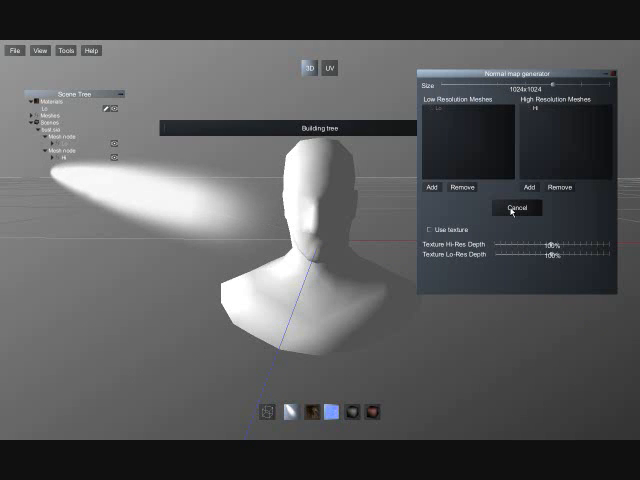
{"action": "left_click", "coordinate": [516, 208]}
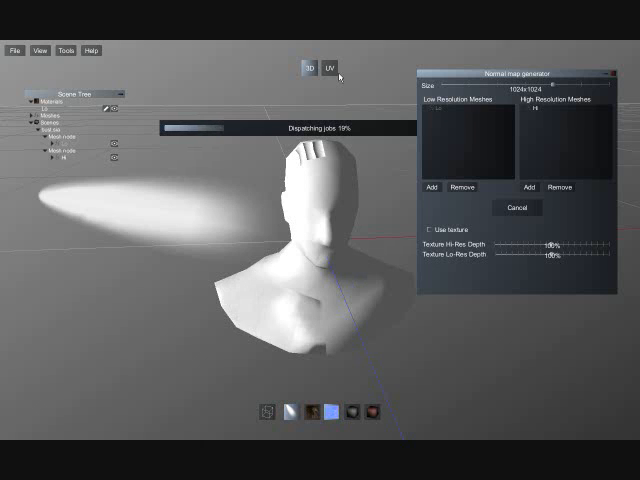
{"action": "left_click", "coordinate": [330, 68]}
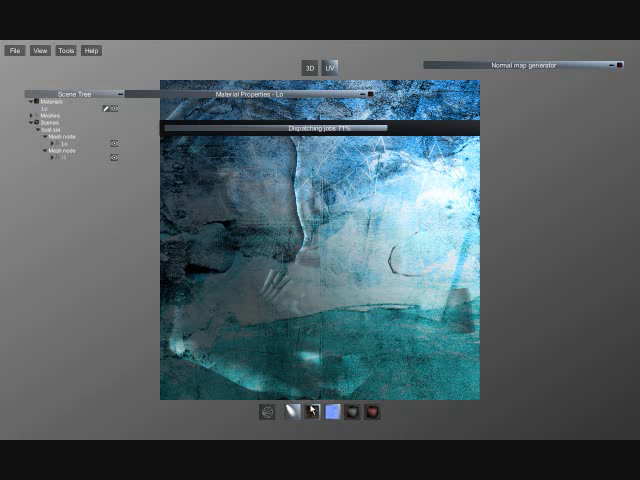
- Apply the blue-teal texture image to the bust's material
{"action": "left_click", "coordinate": [312, 66]}
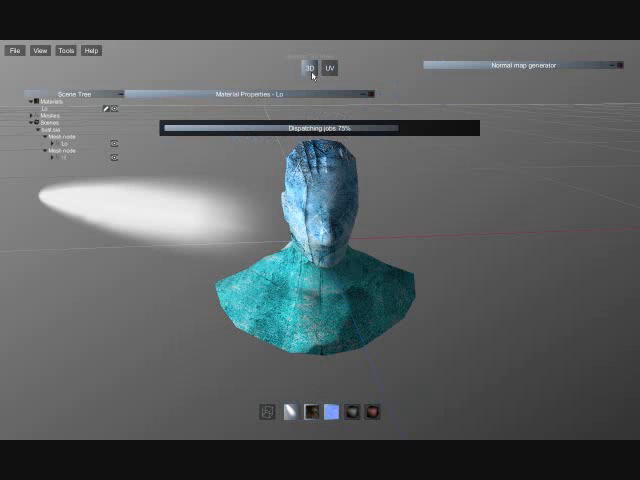
{"action": "left_click", "coordinate": [520, 64]}
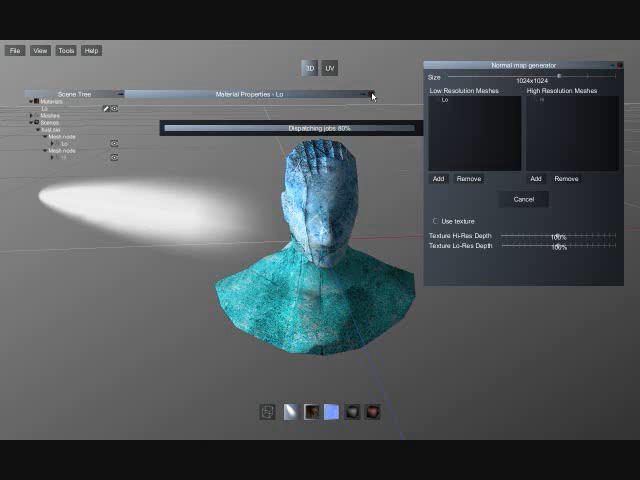